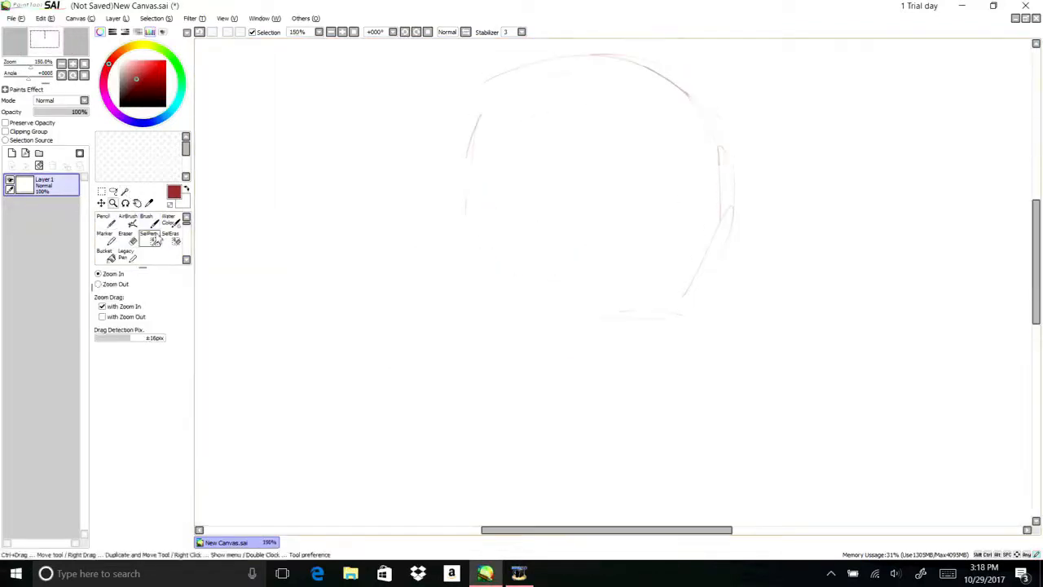
Step: Sketch both eyes in red, repositioning the left eye with the Move tool
left_click(124, 237)
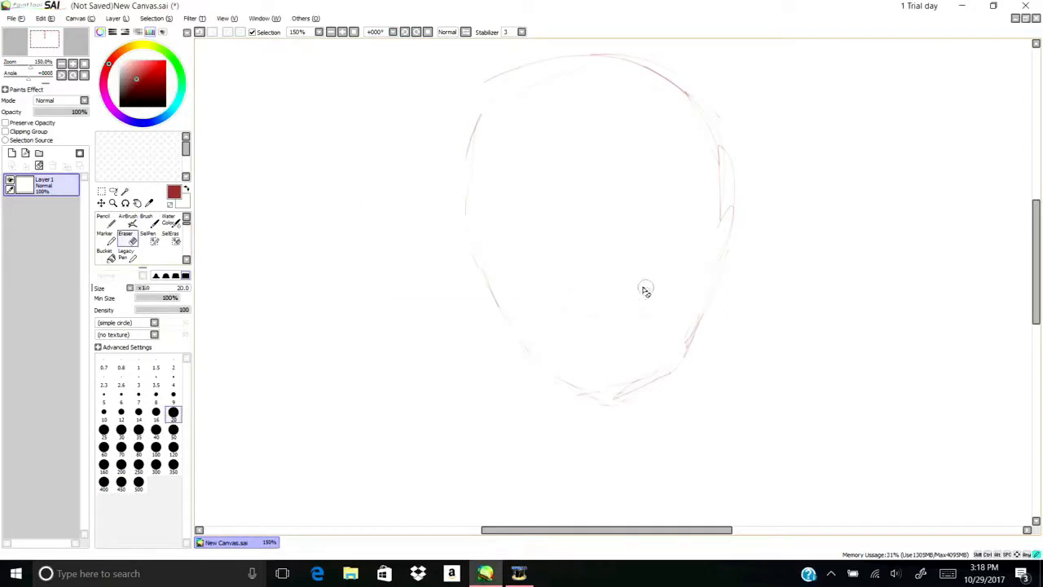
left_click(146, 220)
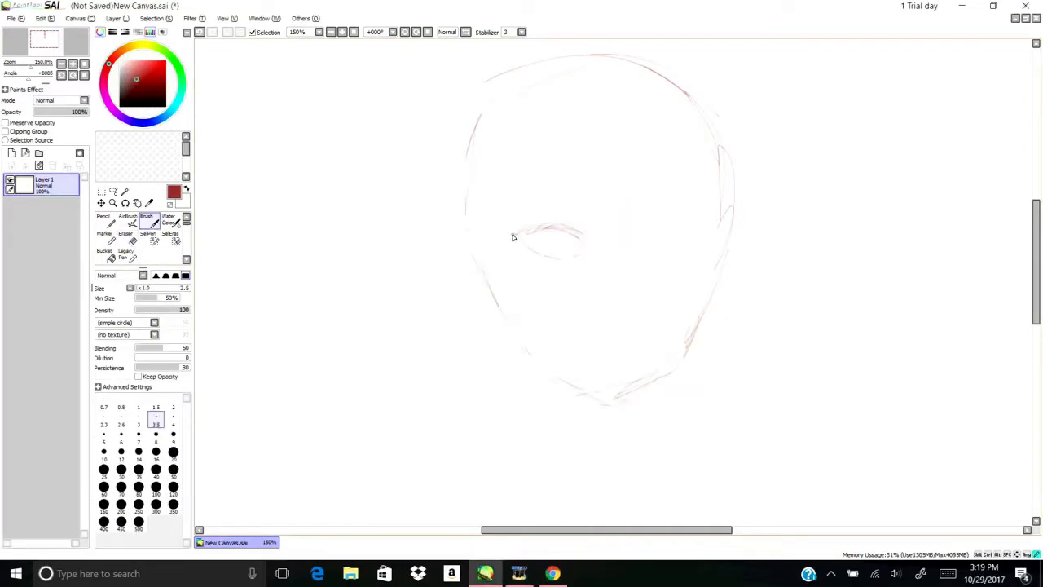
left_click_drag(521, 233, 578, 257)
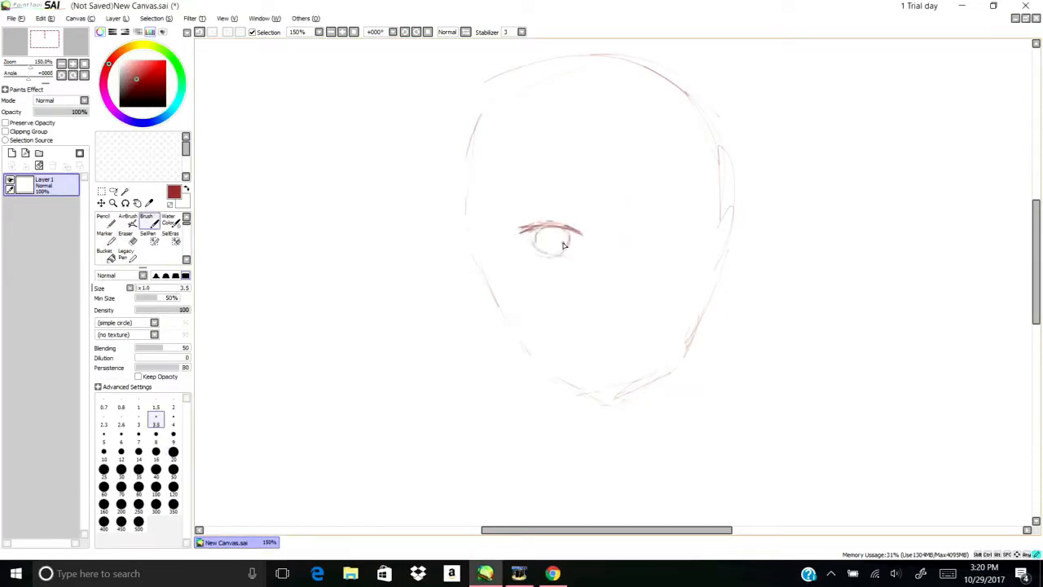
left_click(101, 190)
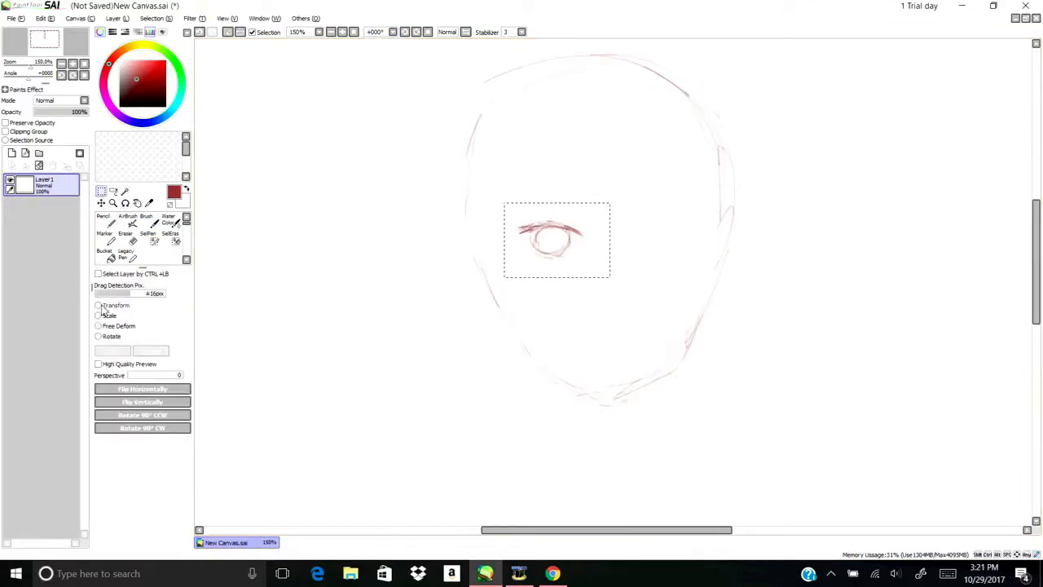
left_click(146, 216)
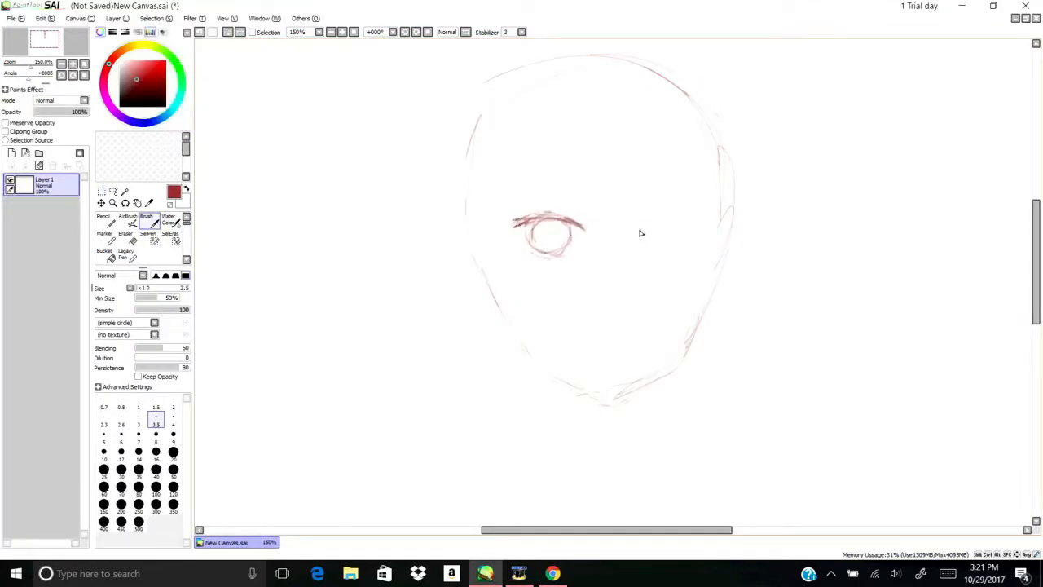
left_click_drag(644, 224, 693, 244)
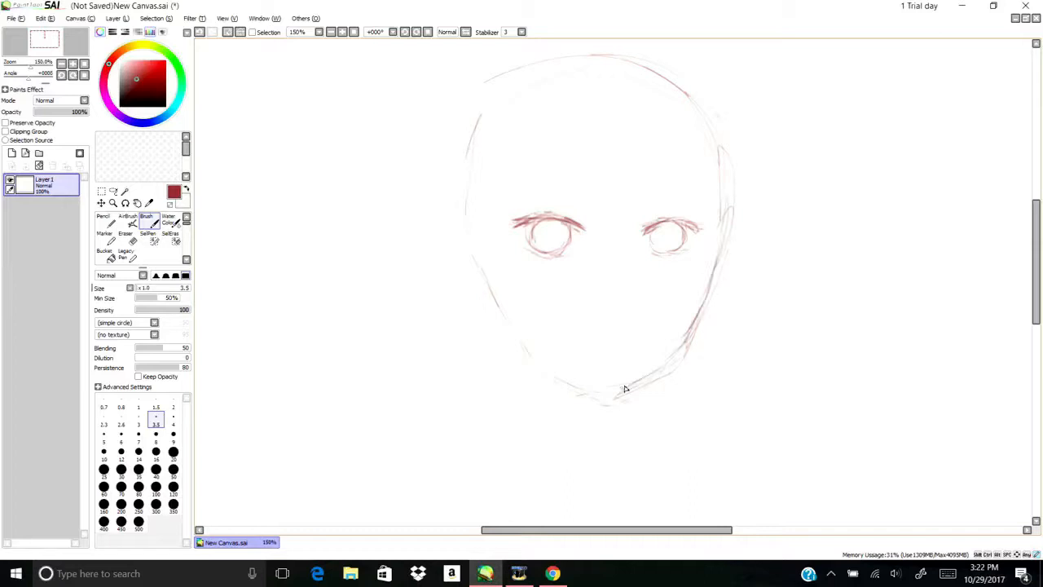
Step: Reshape the lower jaw by lasso-selecting it and moving the selection
left_click(125, 233)
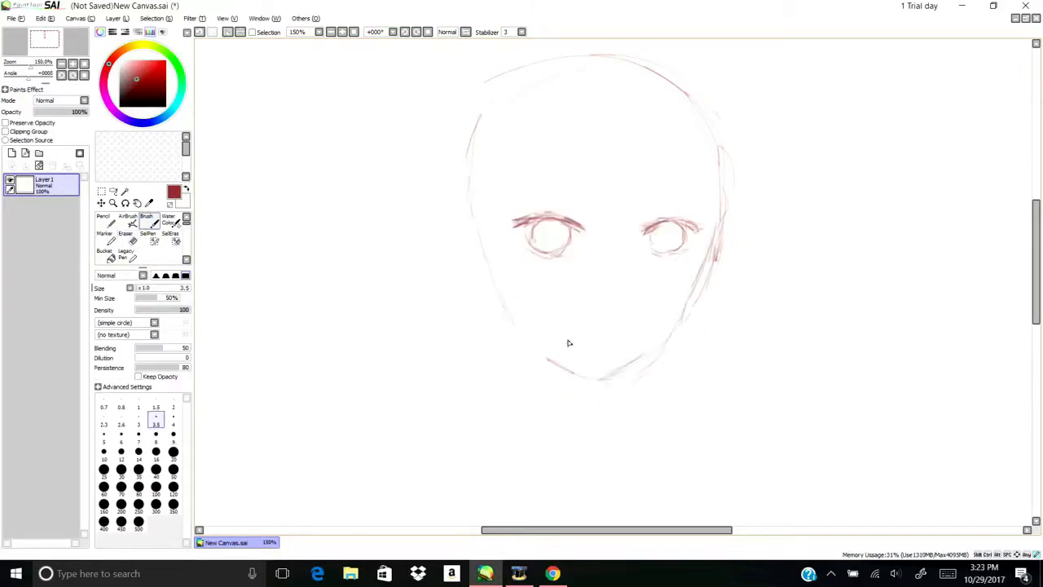
left_click(101, 202)
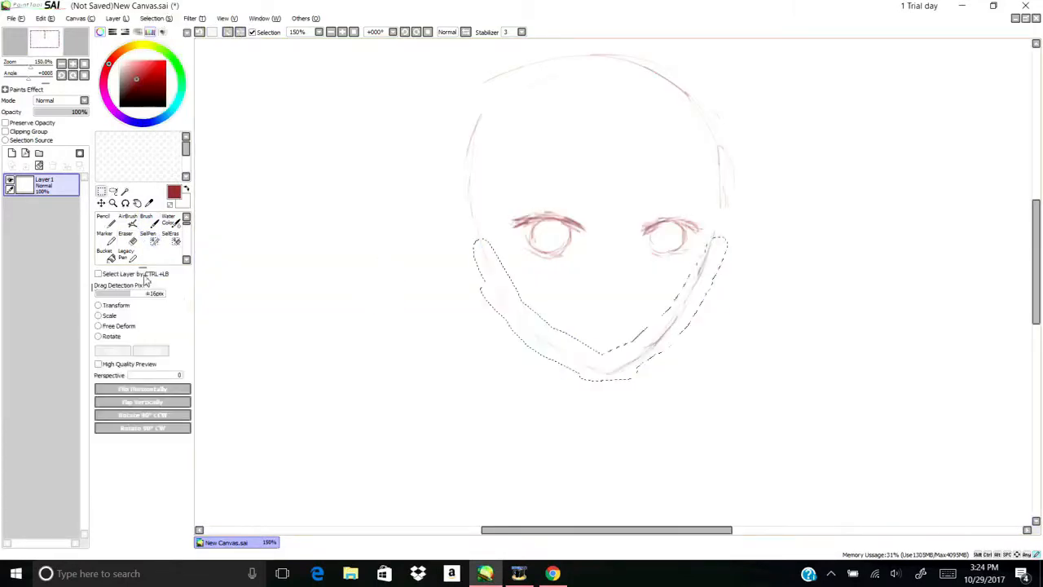
left_click(146, 216)
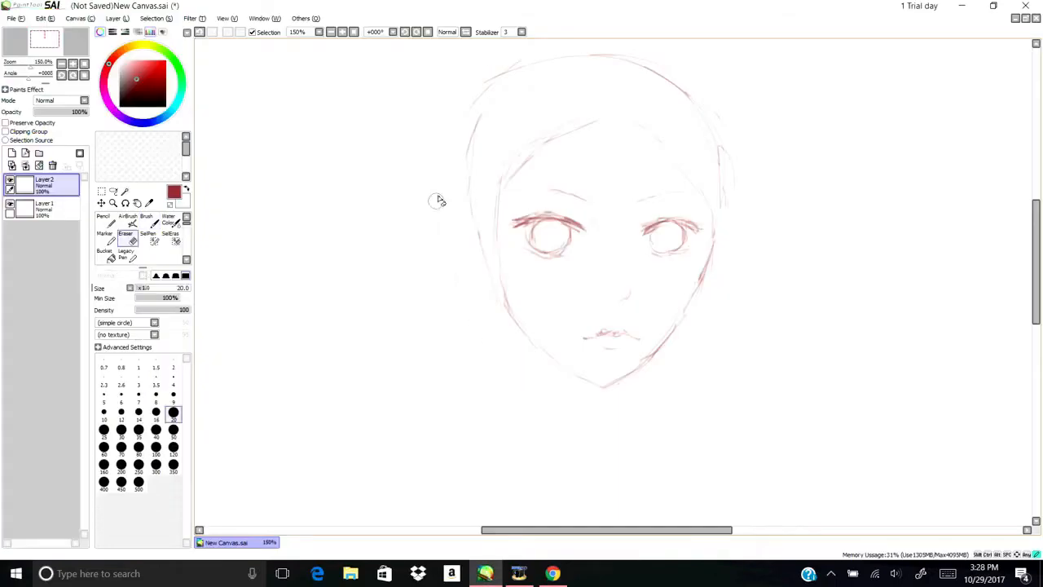
Step: Sketch neck and shoulder lines below the chin and erase stray lines
left_click(146, 218)
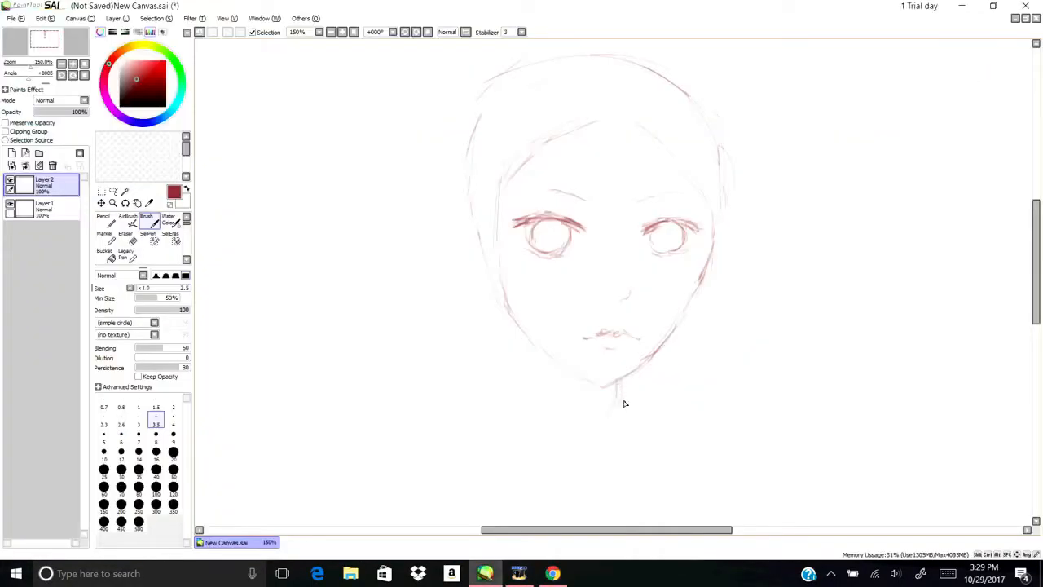
left_click(125, 234)
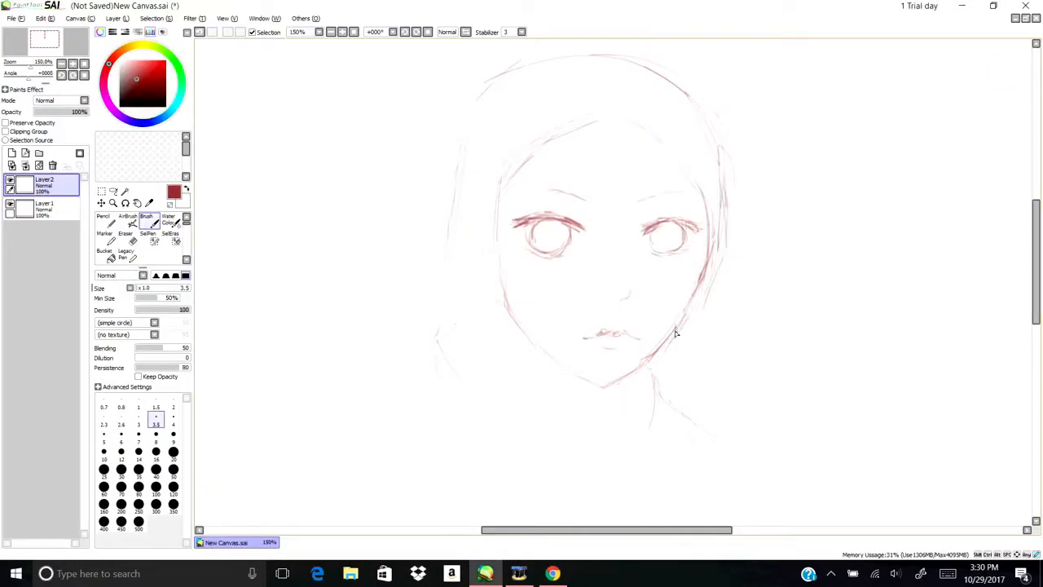
left_click(124, 233)
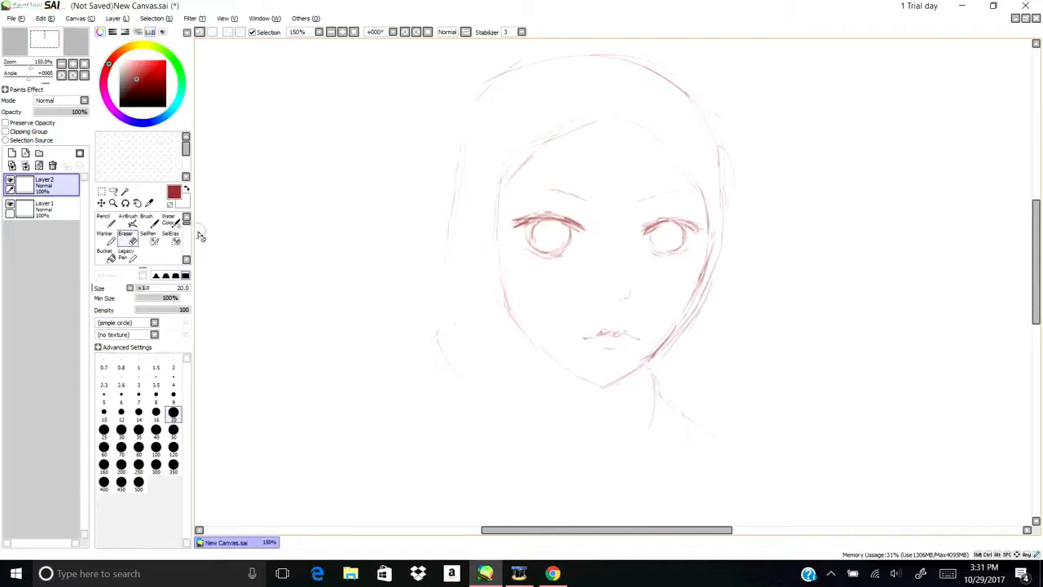
left_click(146, 218)
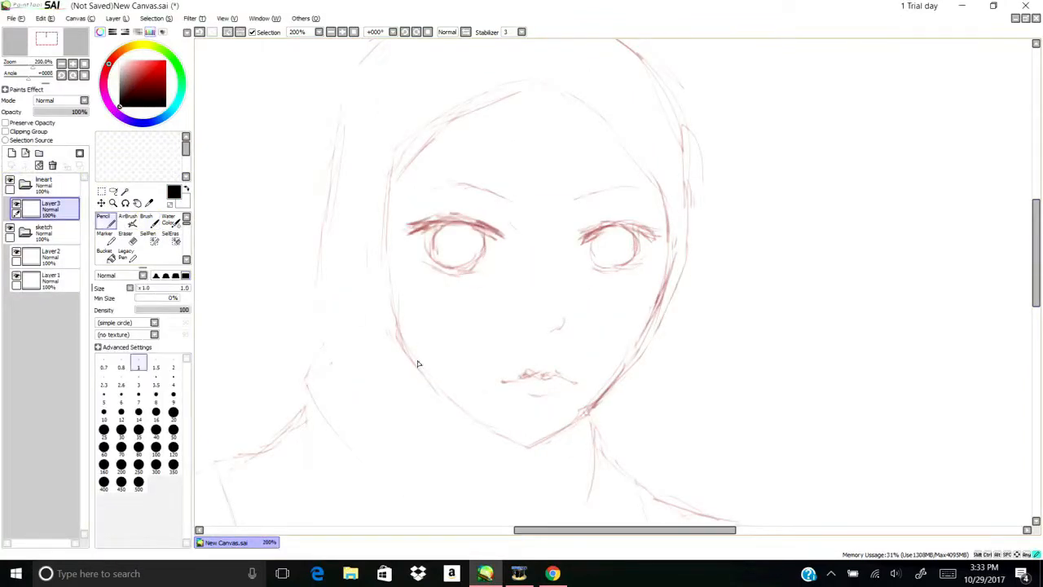
Step: Fade the sketch folder to 46% opacity and undo stray note strokes
left_click(125, 220)
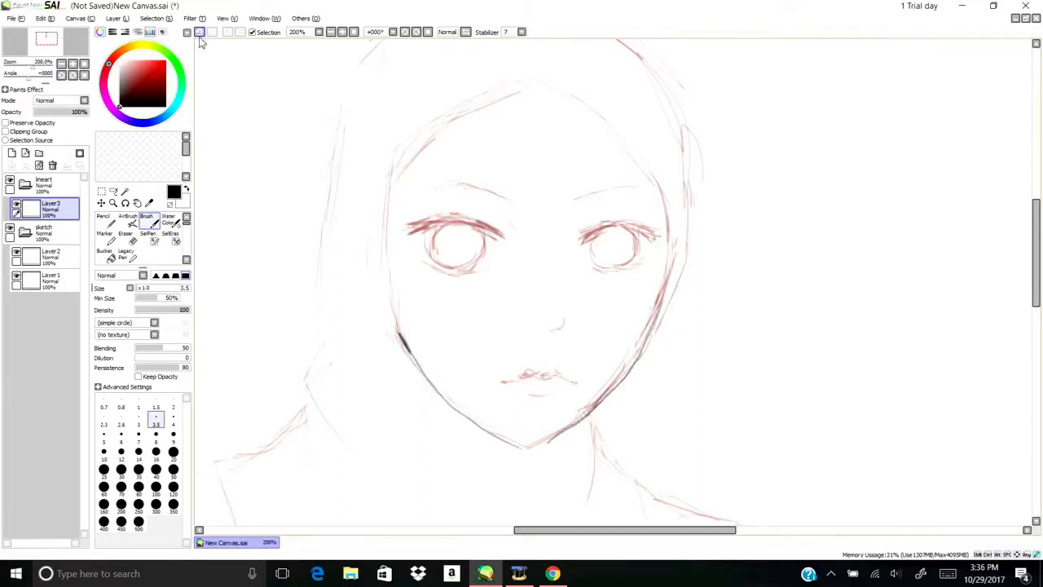
left_click(44, 231)
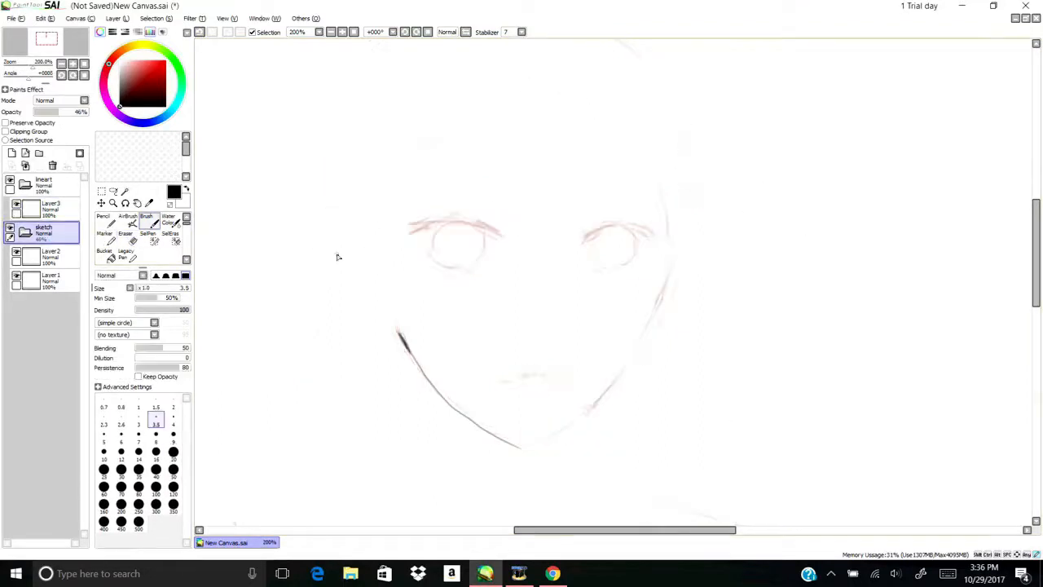
left_click_drag(778, 212, 851, 326)
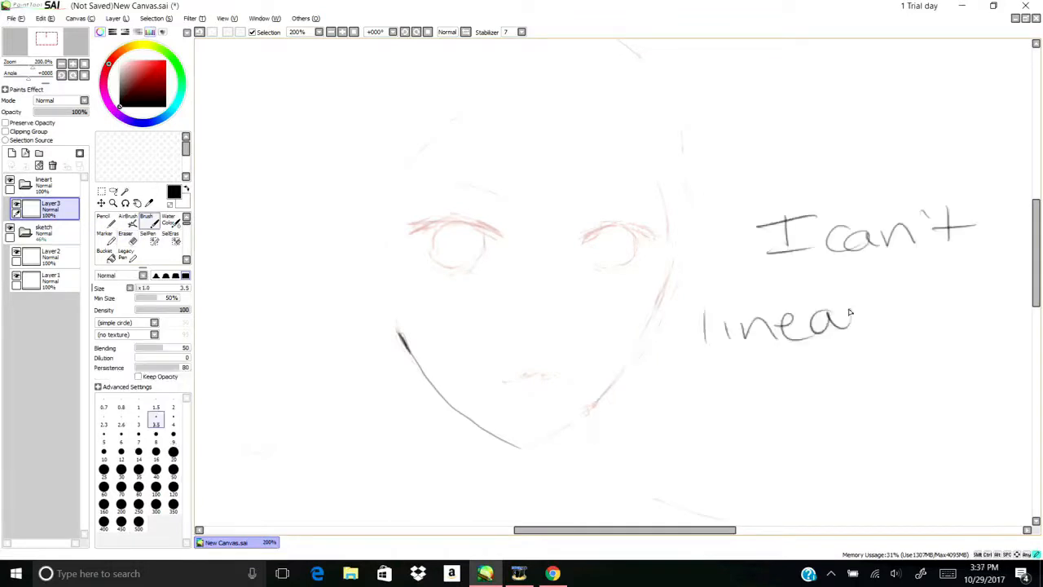
key("ctrl+z")
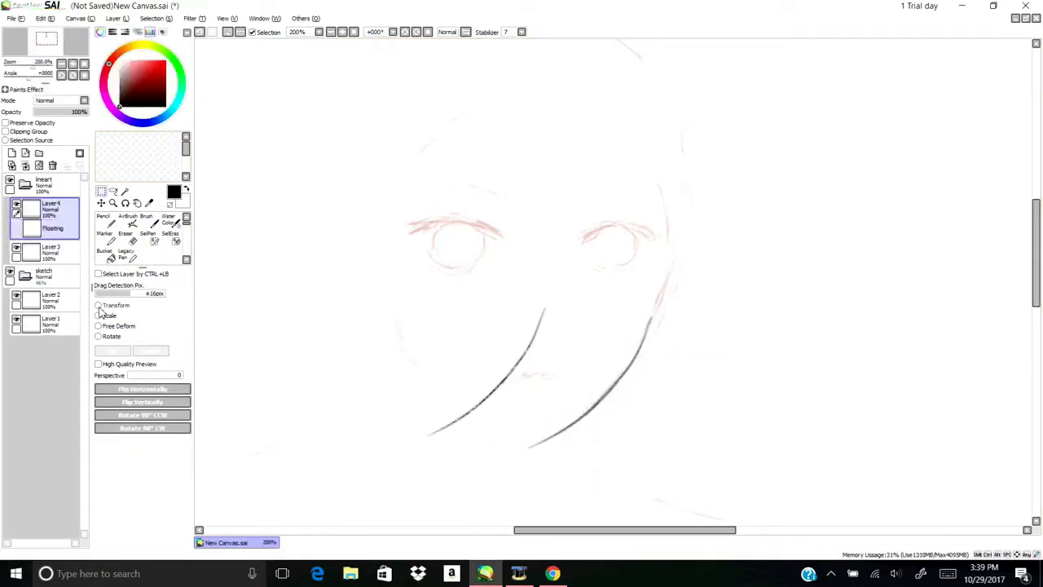
Step: Zoom to 400% and ink bold lashes, eye outlines and lower lids on Layer4
left_click(98, 325)
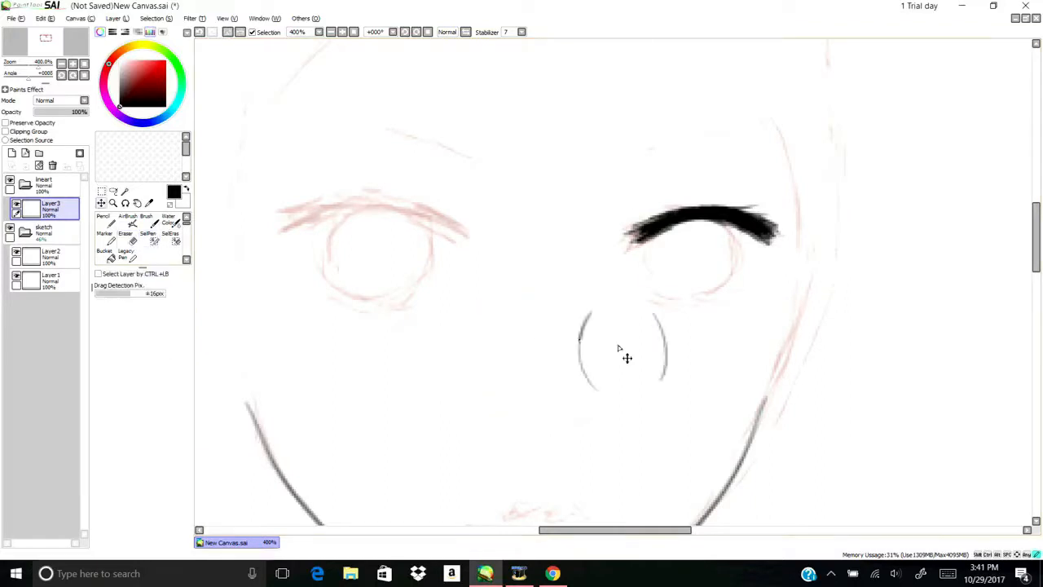
left_click(101, 202)
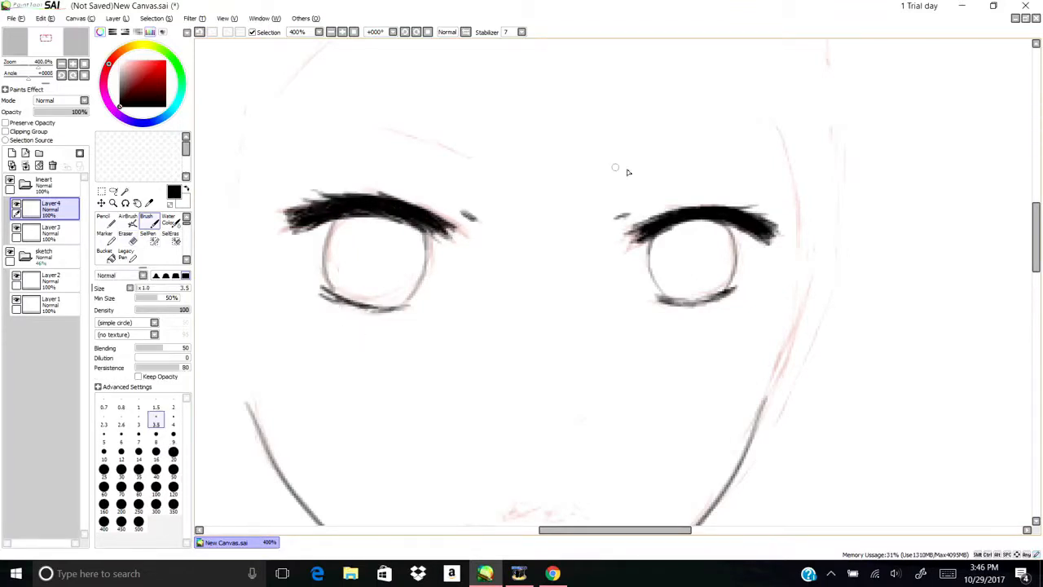
Step: Ink the left eyebrow, then duplicate, flip horizontally and place it over the right eye
left_click_drag(387, 400, 522, 416)
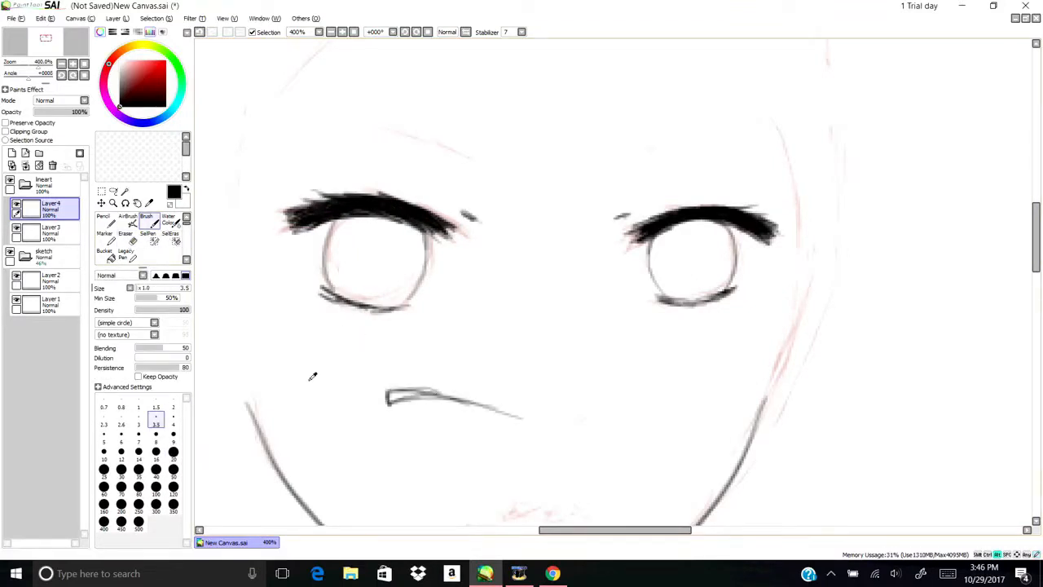
left_click(124, 234)
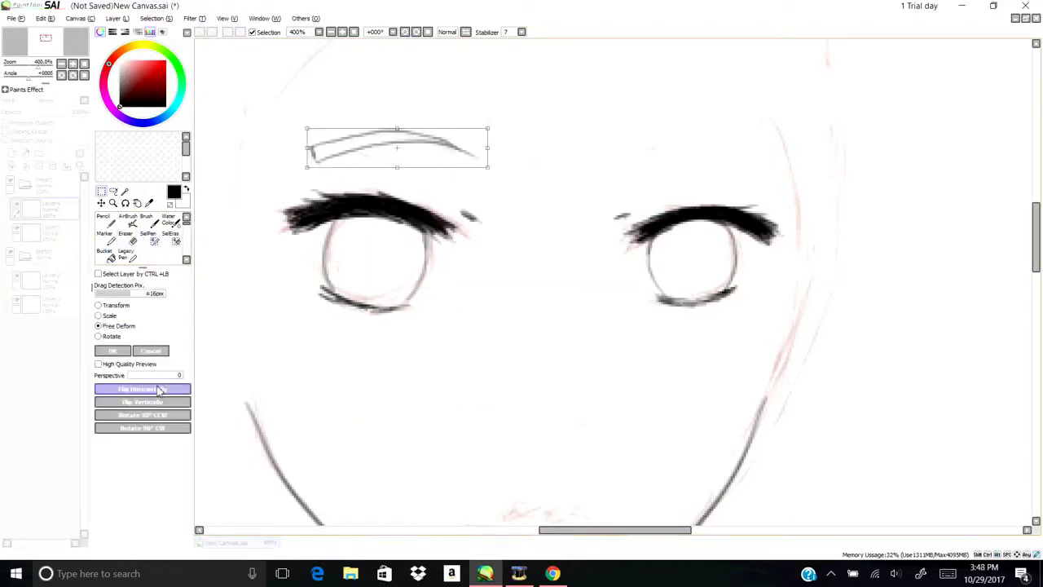
left_click(143, 389)
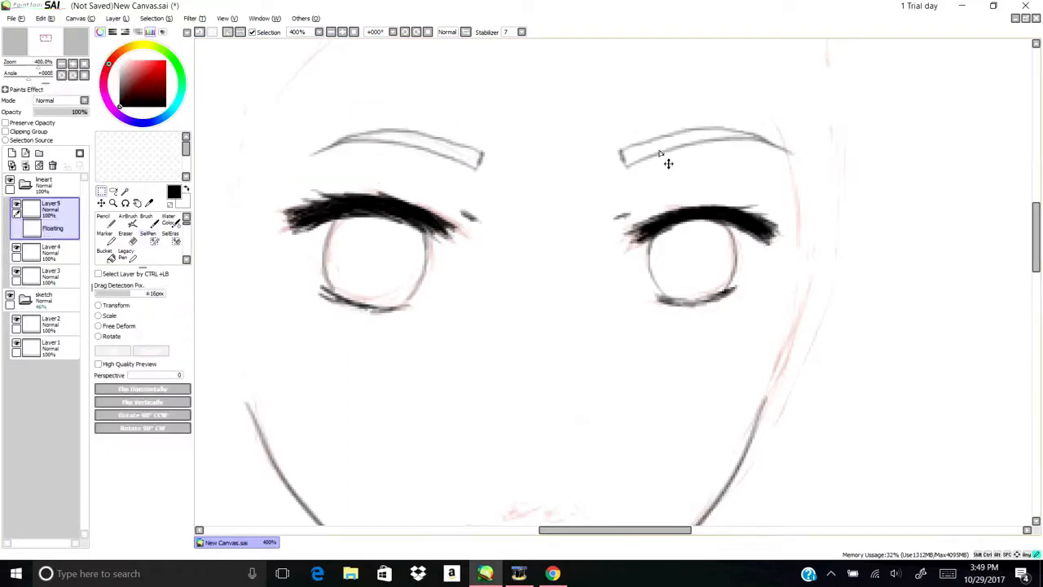
left_click(98, 325)
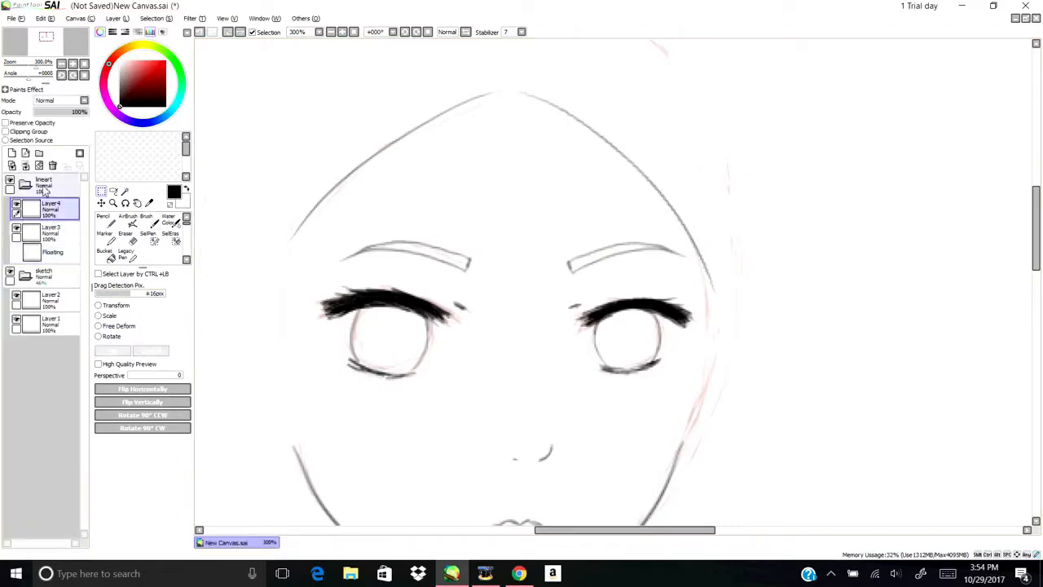
Step: Reshape the right cheek stroke with Free Deform and confirm with OK
left_click(146, 219)
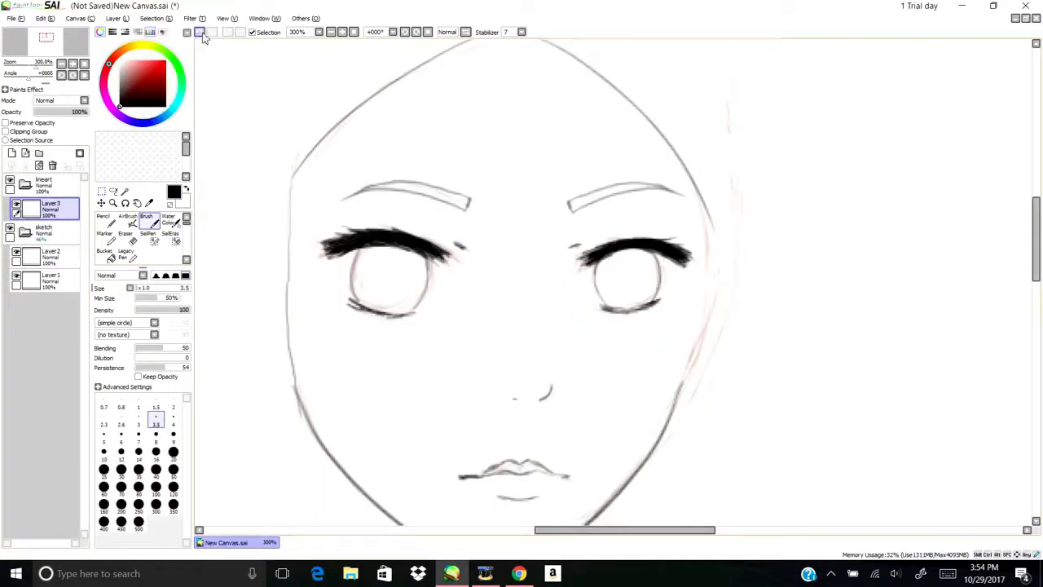
left_click(126, 233)
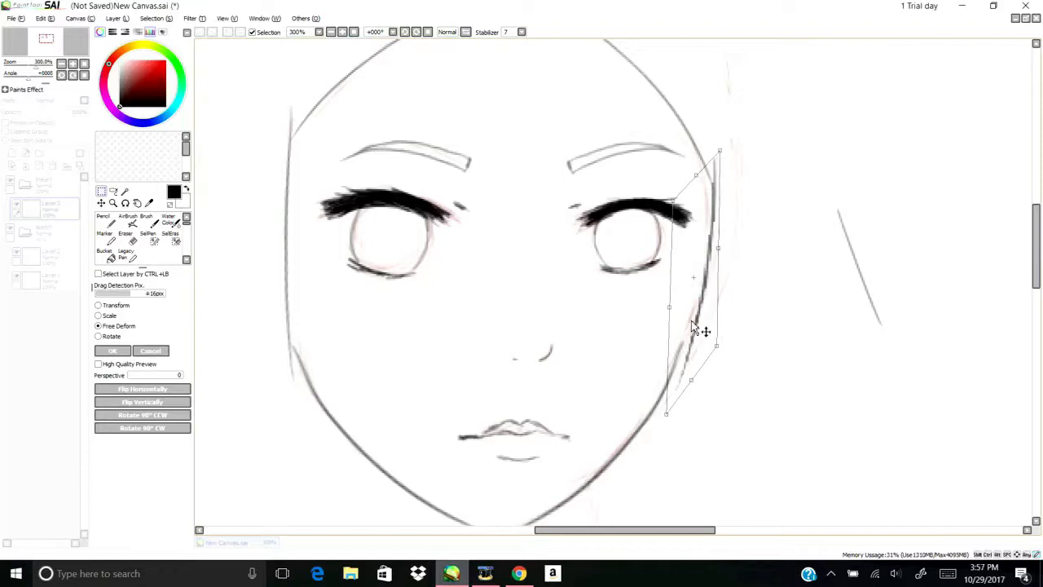
left_click(113, 351)
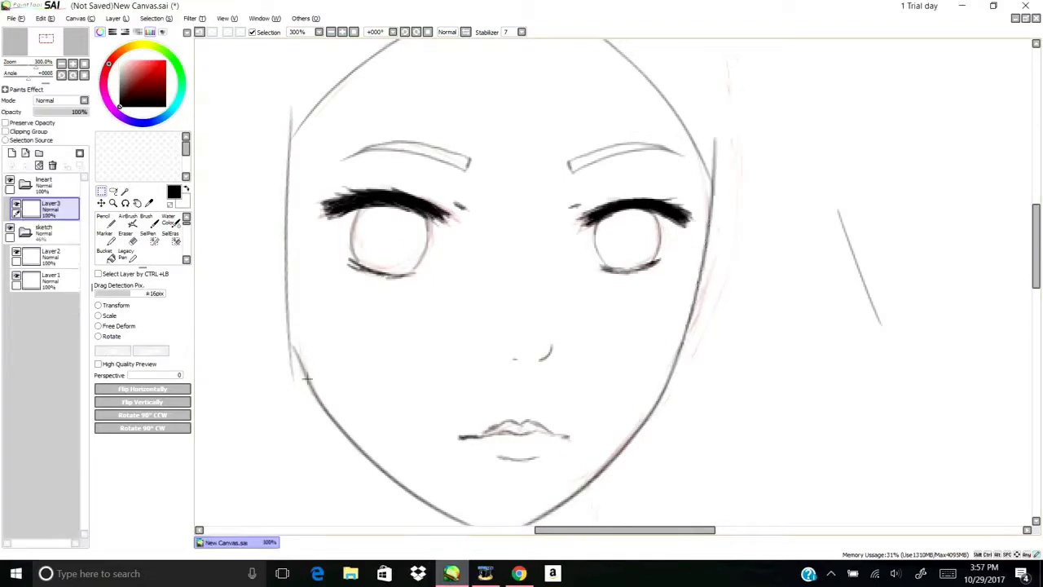
left_click(137, 216)
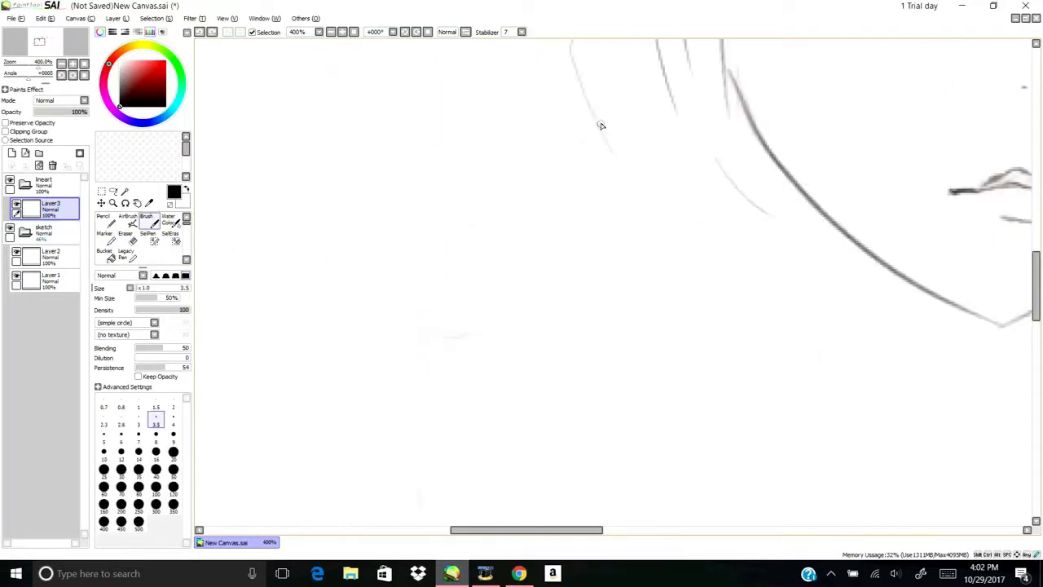
Step: Ink the hood lines, then fill new layers yellow for background and beige for the face
left_click_drag(602, 122, 330, 362)
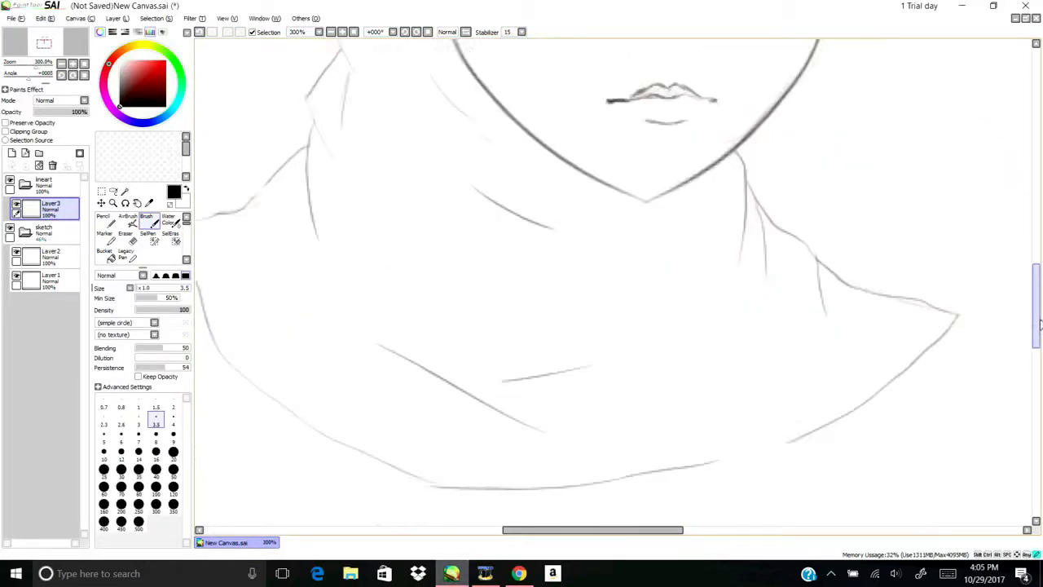
left_click(113, 202)
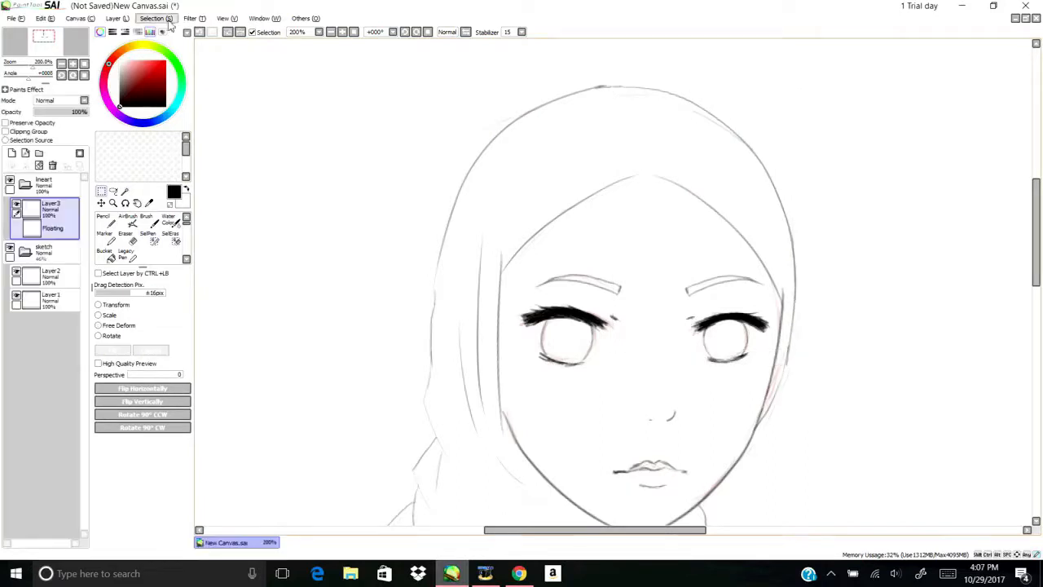
left_click(98, 304)
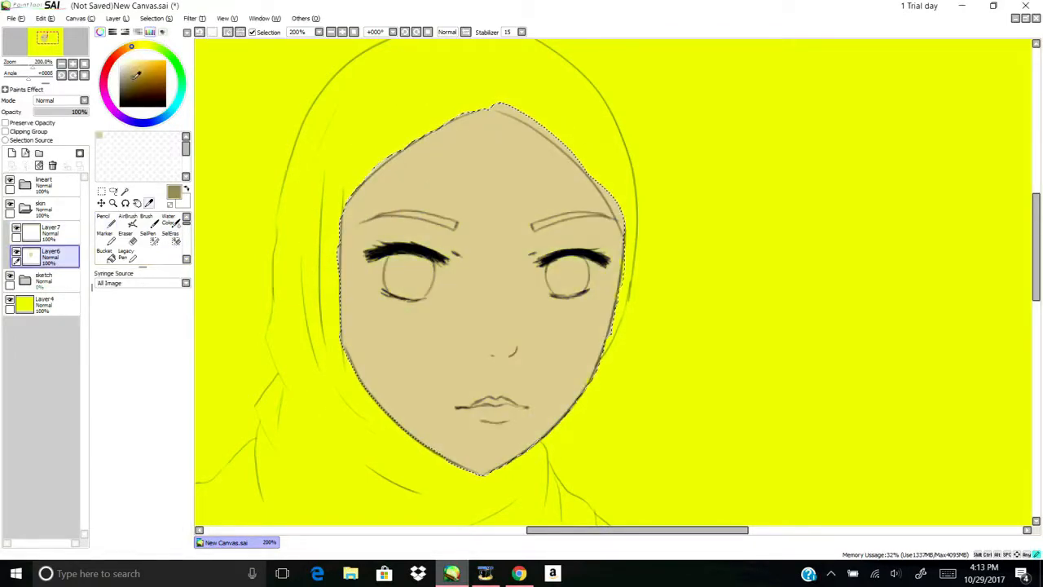
Step: Darken the nose, cheeks and chin on Layer7 and paint a magenta cheek blob
left_click(125, 233)
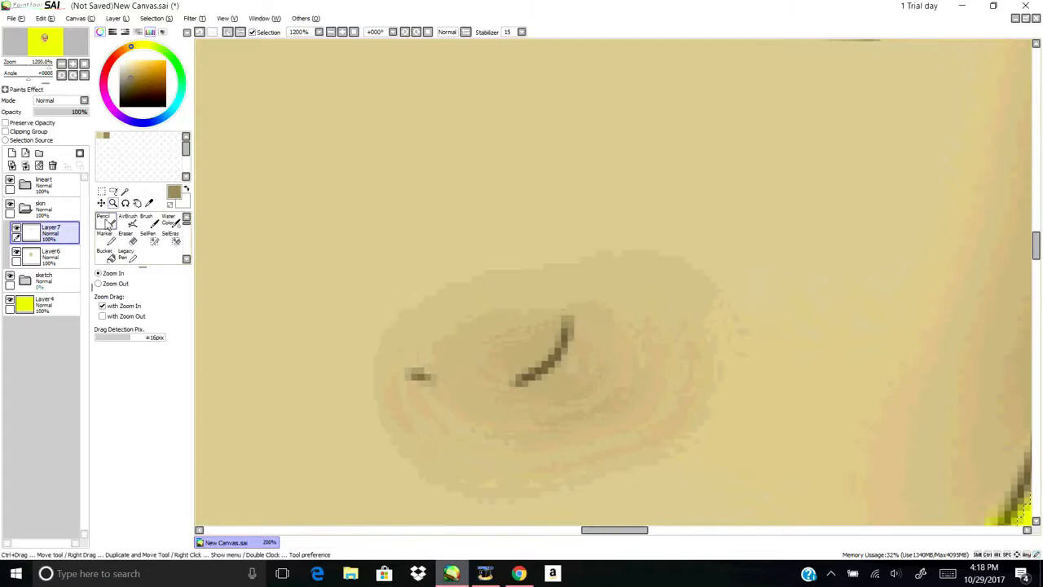
left_click(125, 220)
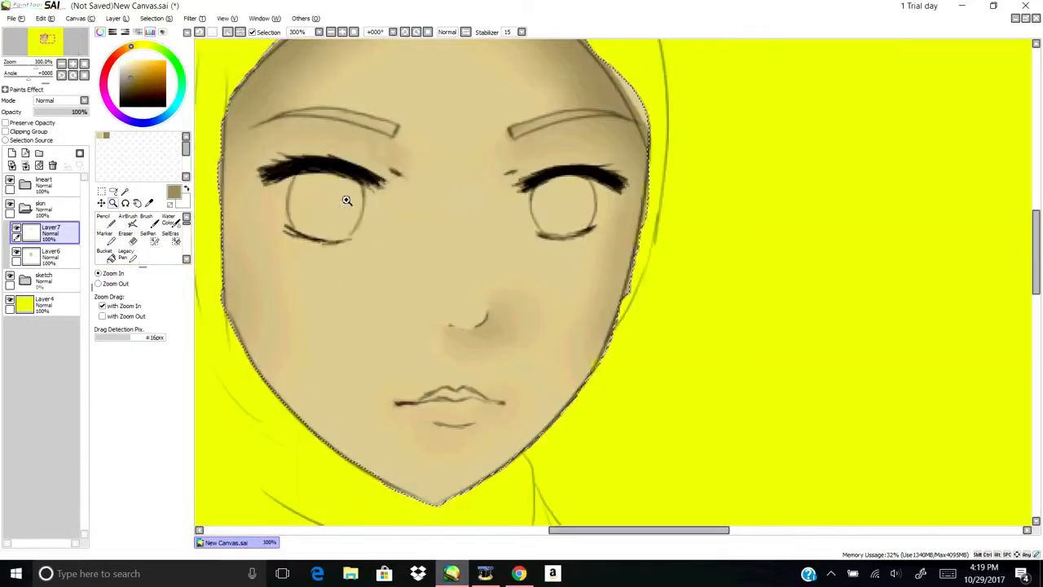
left_click(127, 220)
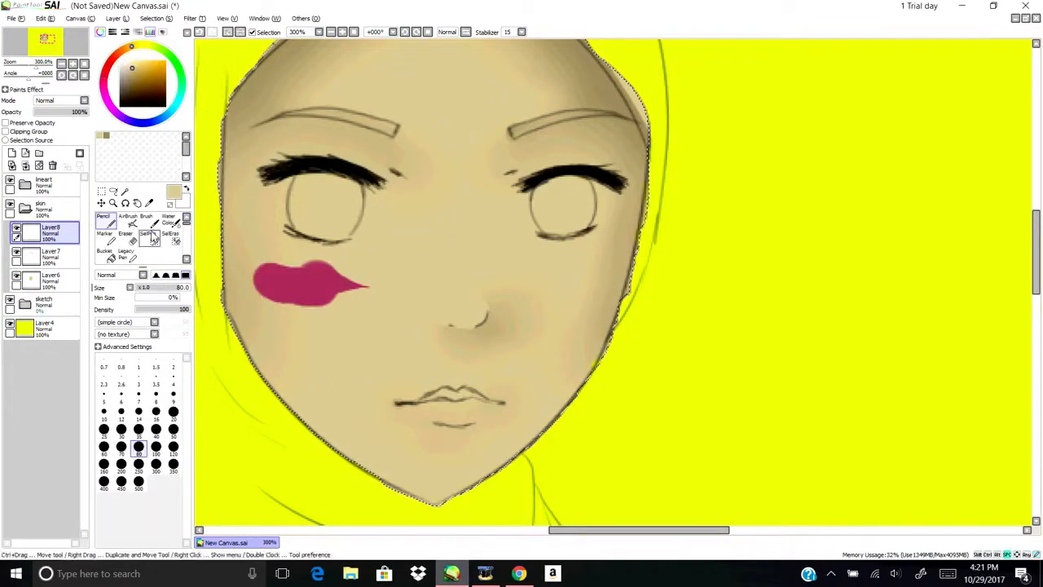
Step: Blur the blush, then paint brown irises, dark pupils and white highlights in an eyes folder
left_click(127, 220)
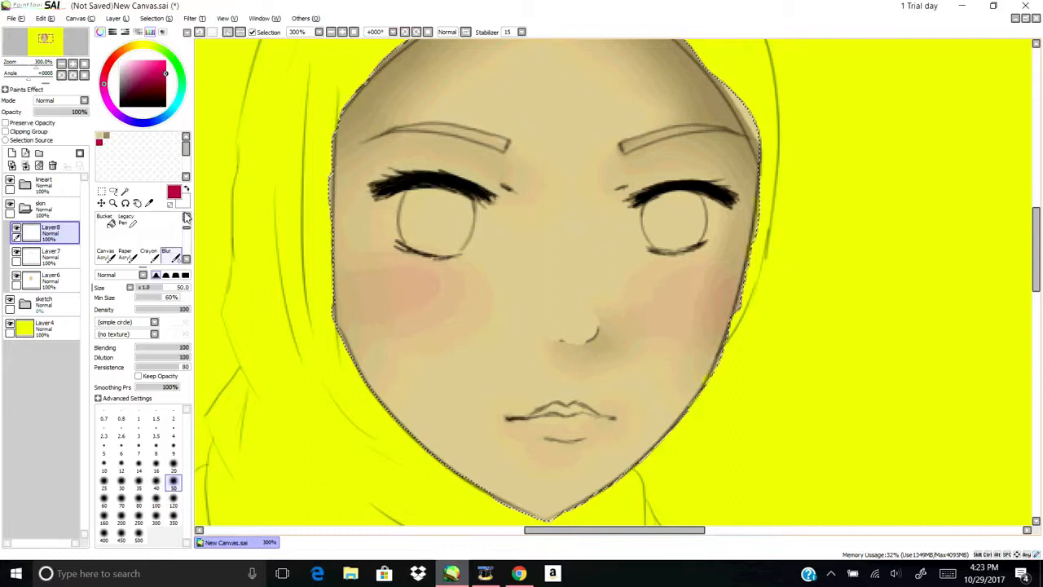
left_click(45, 208)
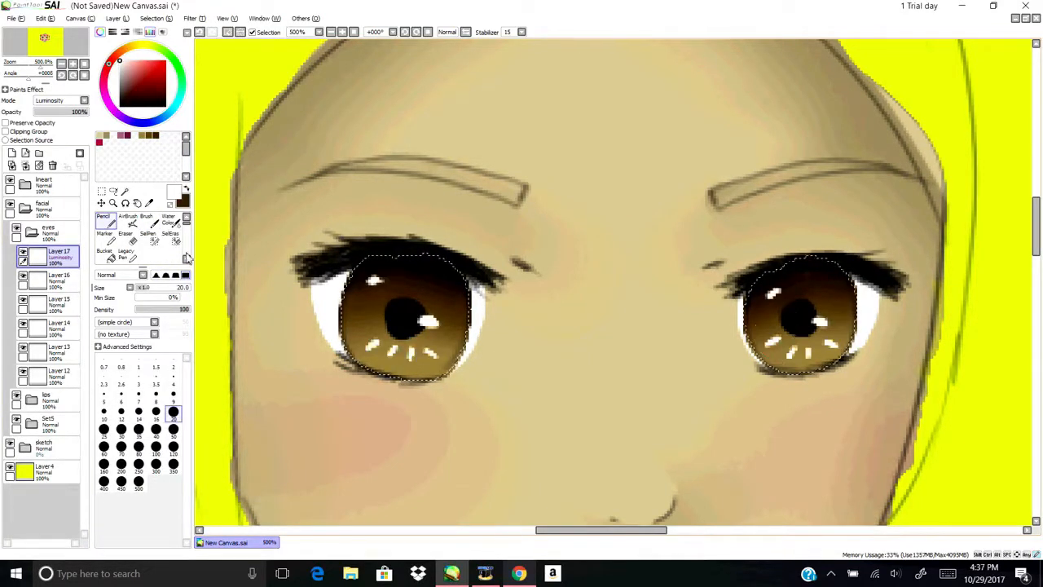
Step: Tidy the eyes with the Eraser, paint dark brown brows and fill a hijab folder grey
left_click(125, 233)
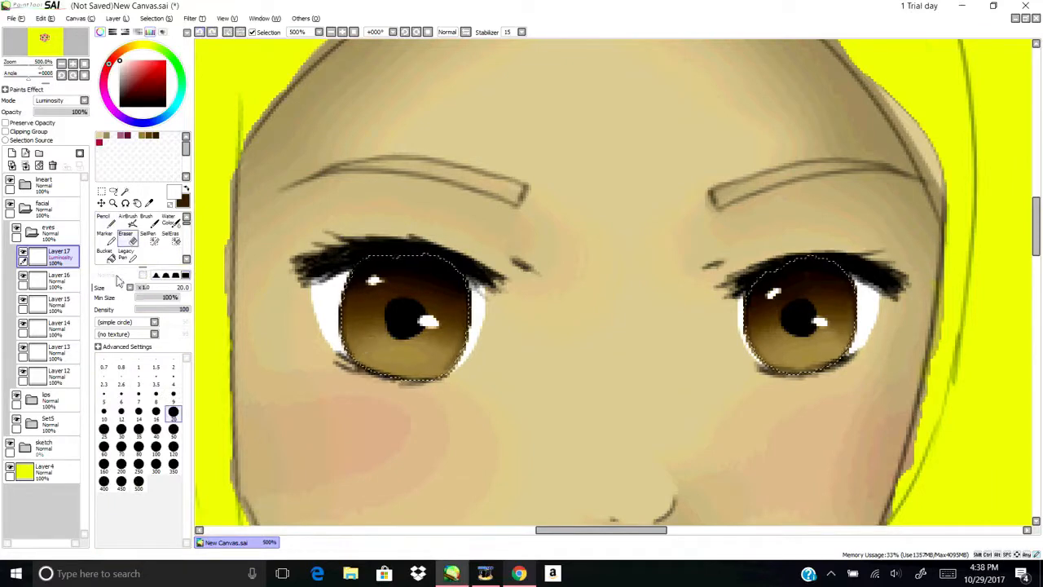
left_click(103, 221)
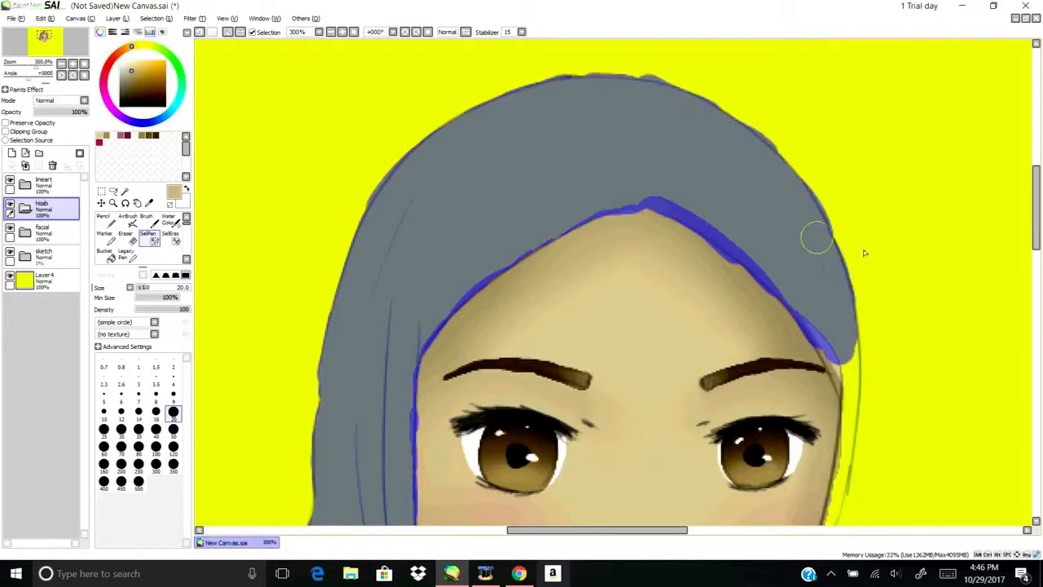
Step: Scroll to the hijab folder to add Layer20 and select the hijab outline
scroll("down", 3)
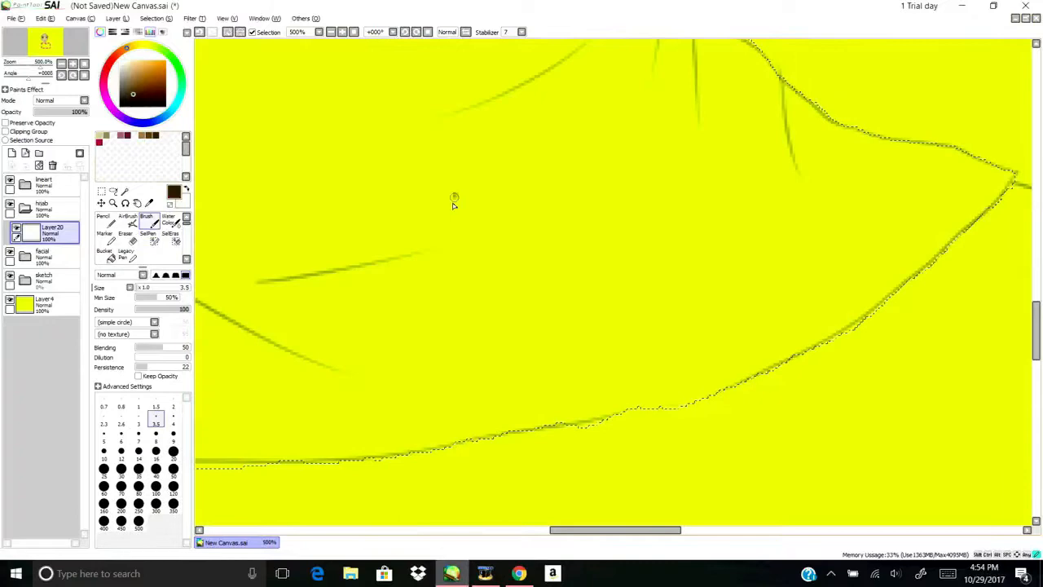
Step: Fill the hijab selection on Layer20 with teal, then draw dark teal folds on Layer21
left_click(114, 202)
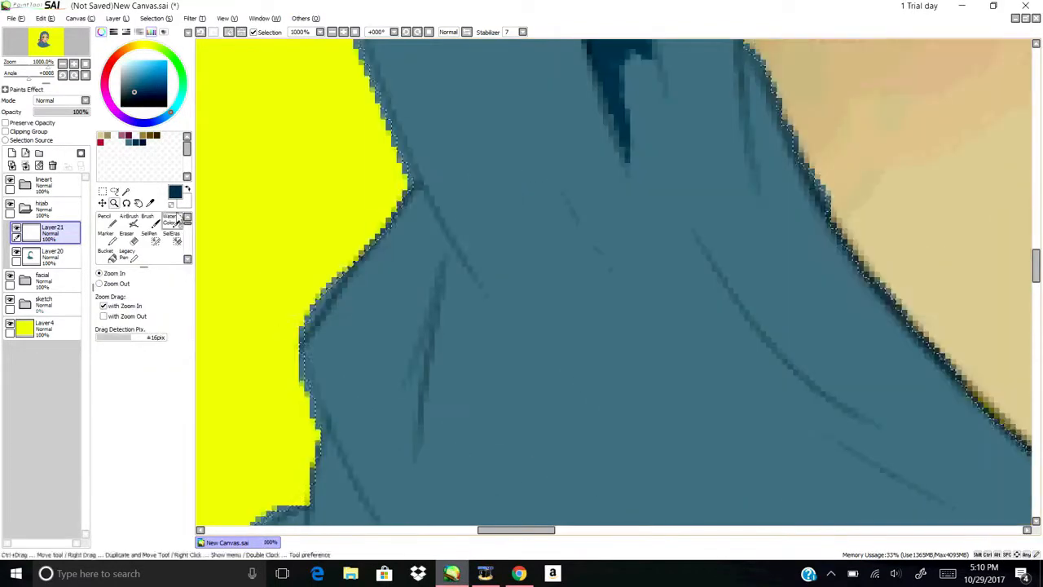
Step: Draw a dark fold line on the hijab with the Pencil and soften it with Blur
left_click(127, 236)
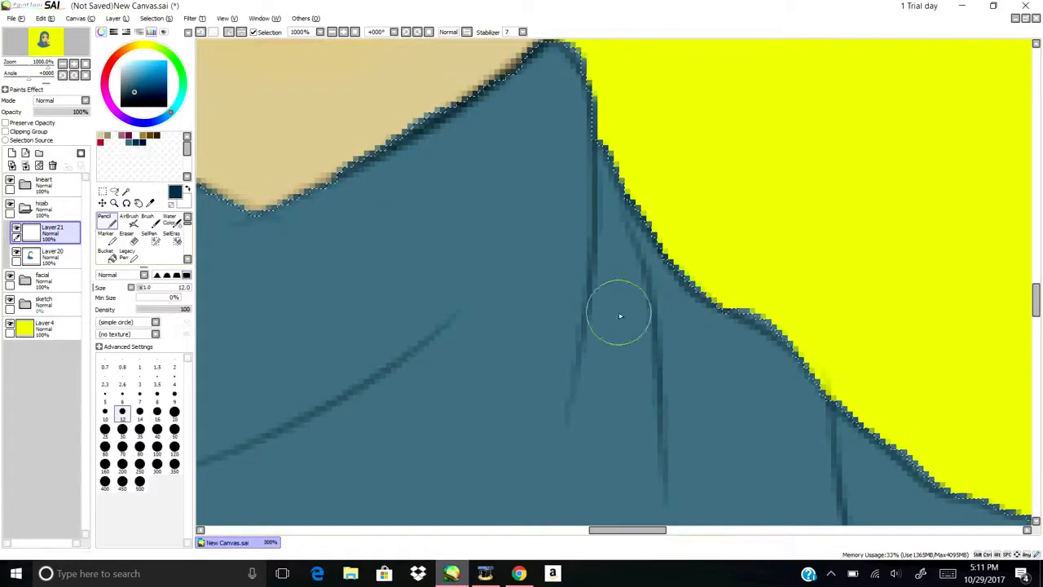
left_click_drag(620, 316, 607, 196)
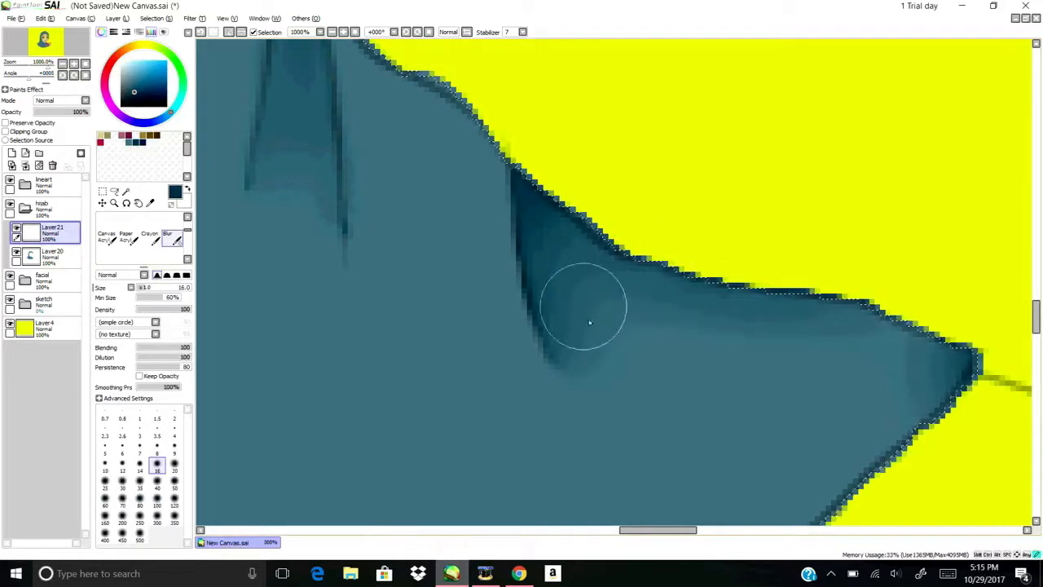
left_click(114, 201)
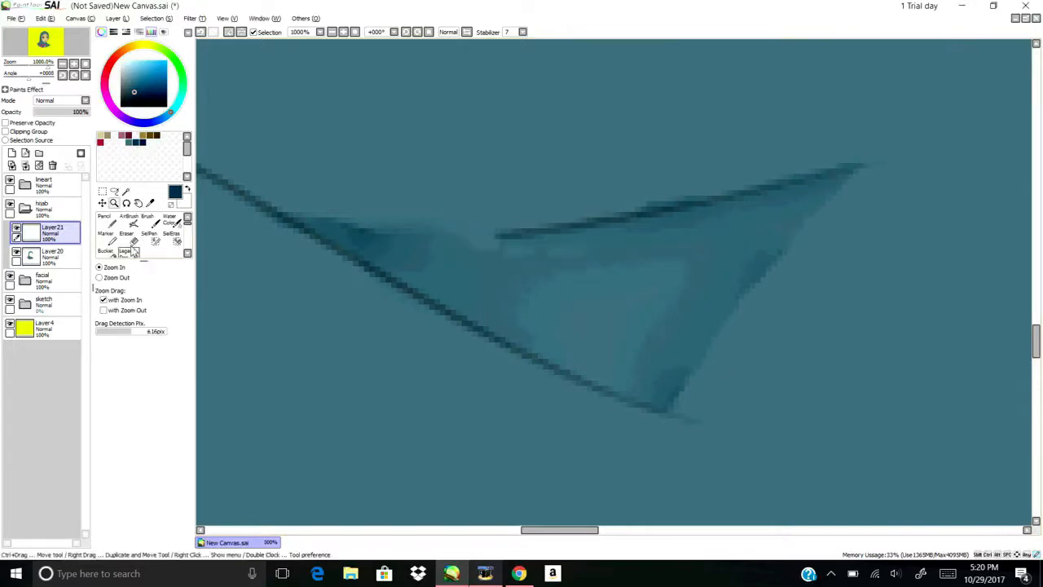
Step: Blend the hijab creases above the brow and erase to clean the forehead edge
left_click(105, 221)
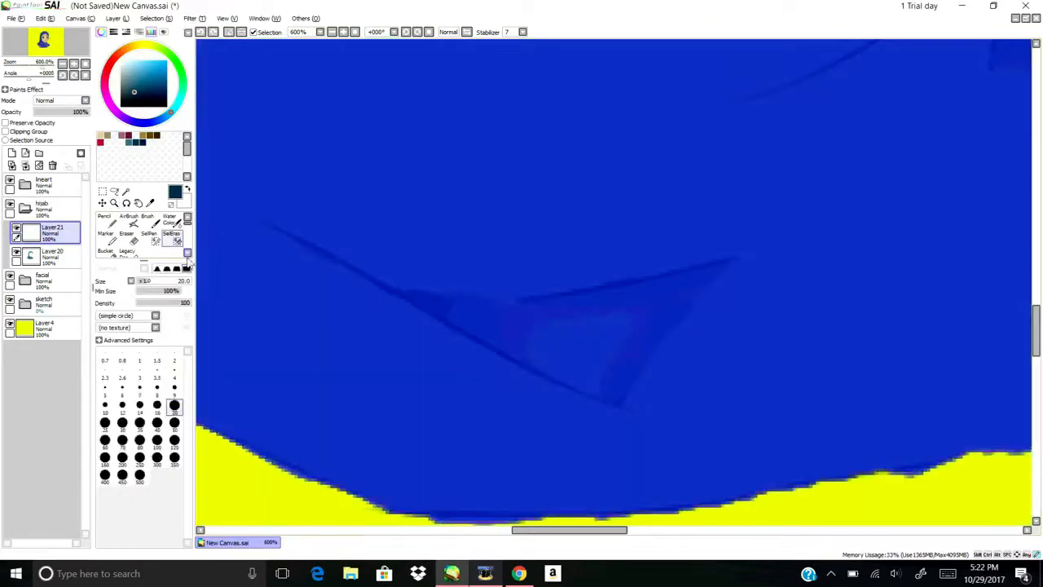
left_click(114, 203)
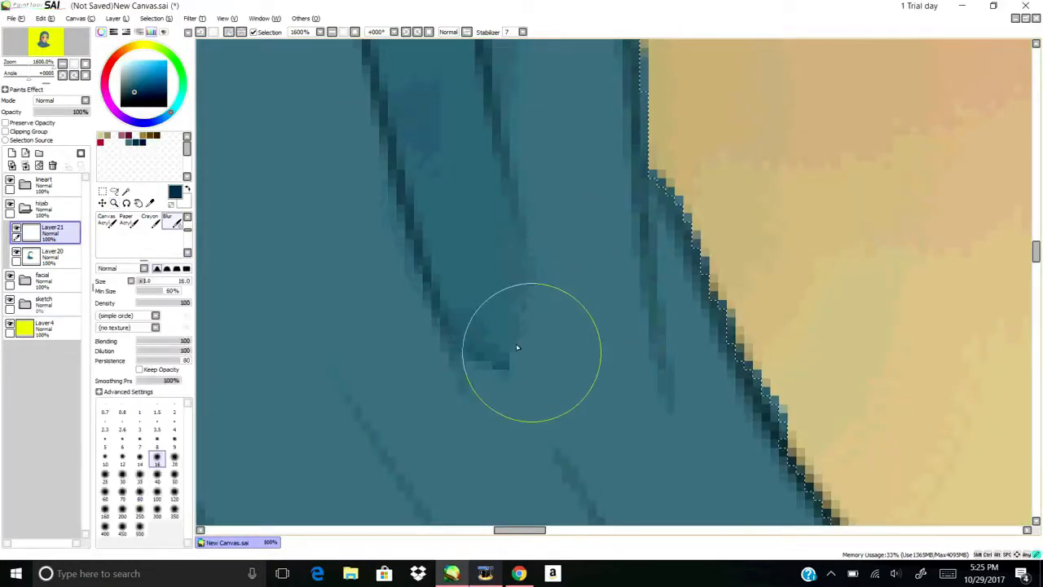
left_click(116, 203)
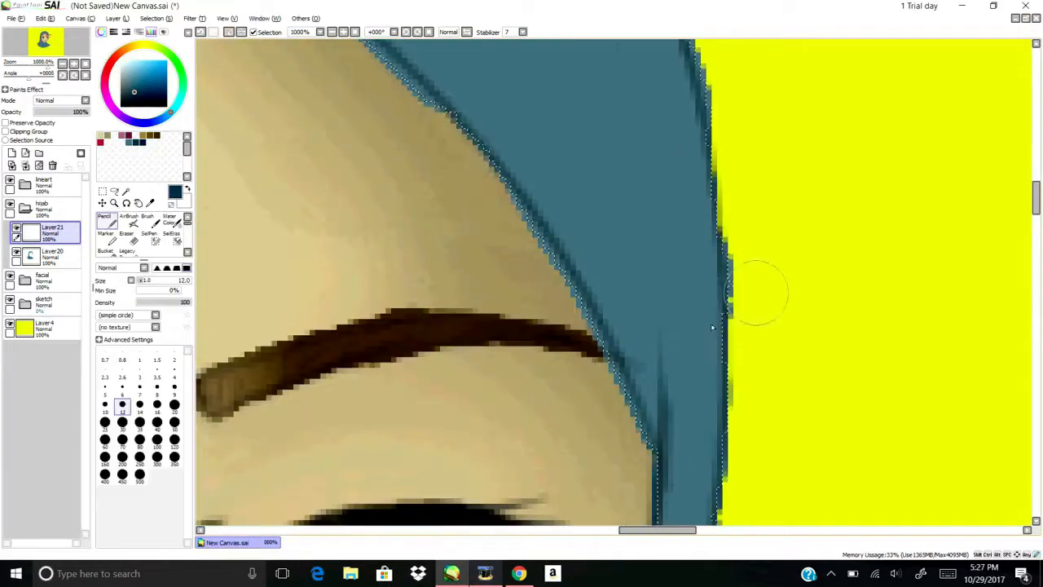
left_click(126, 232)
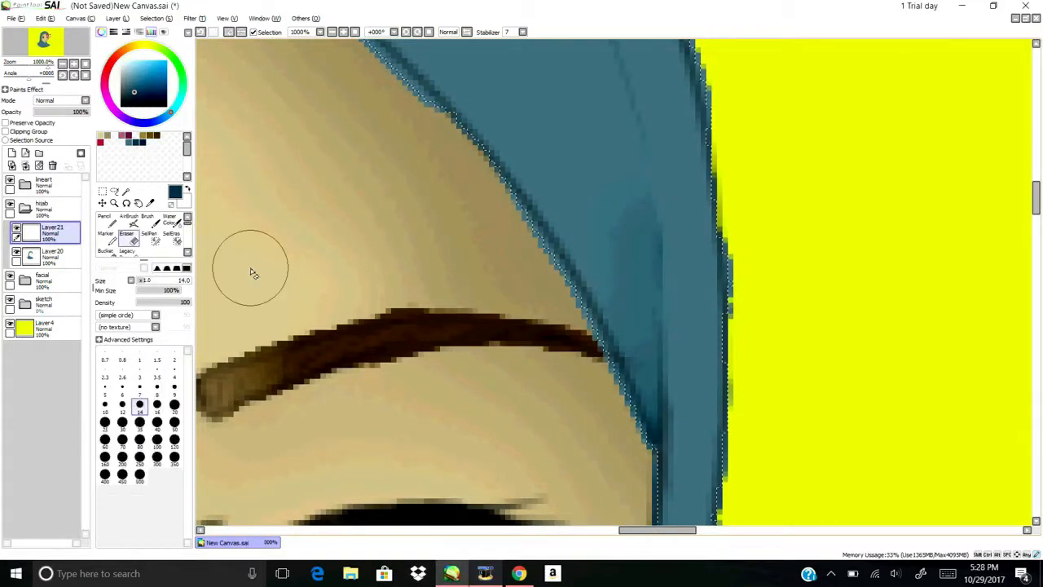